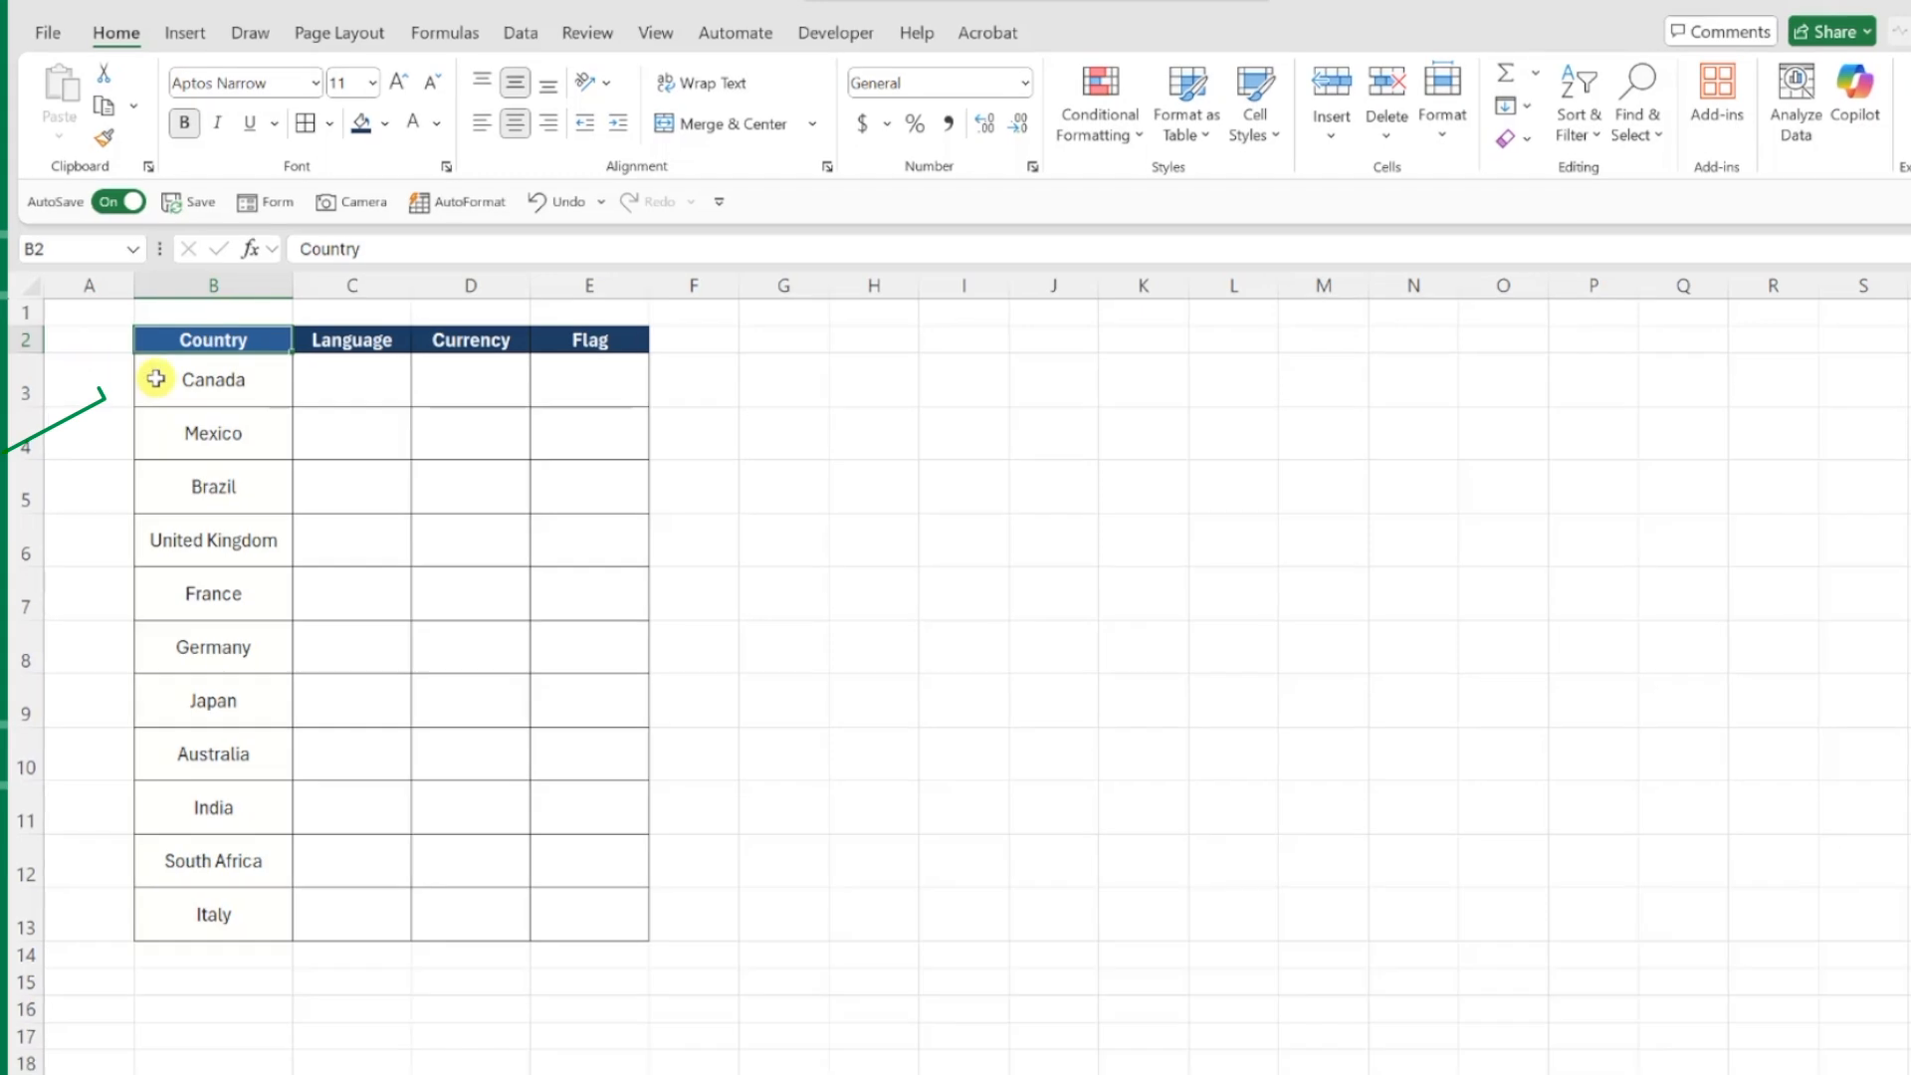
Select the country names B3:B13 and expand the Data Types gallery on the Data tab
{"action": "left_click_drag", "start_coordinate": [213, 378], "coordinate": [213, 914]}
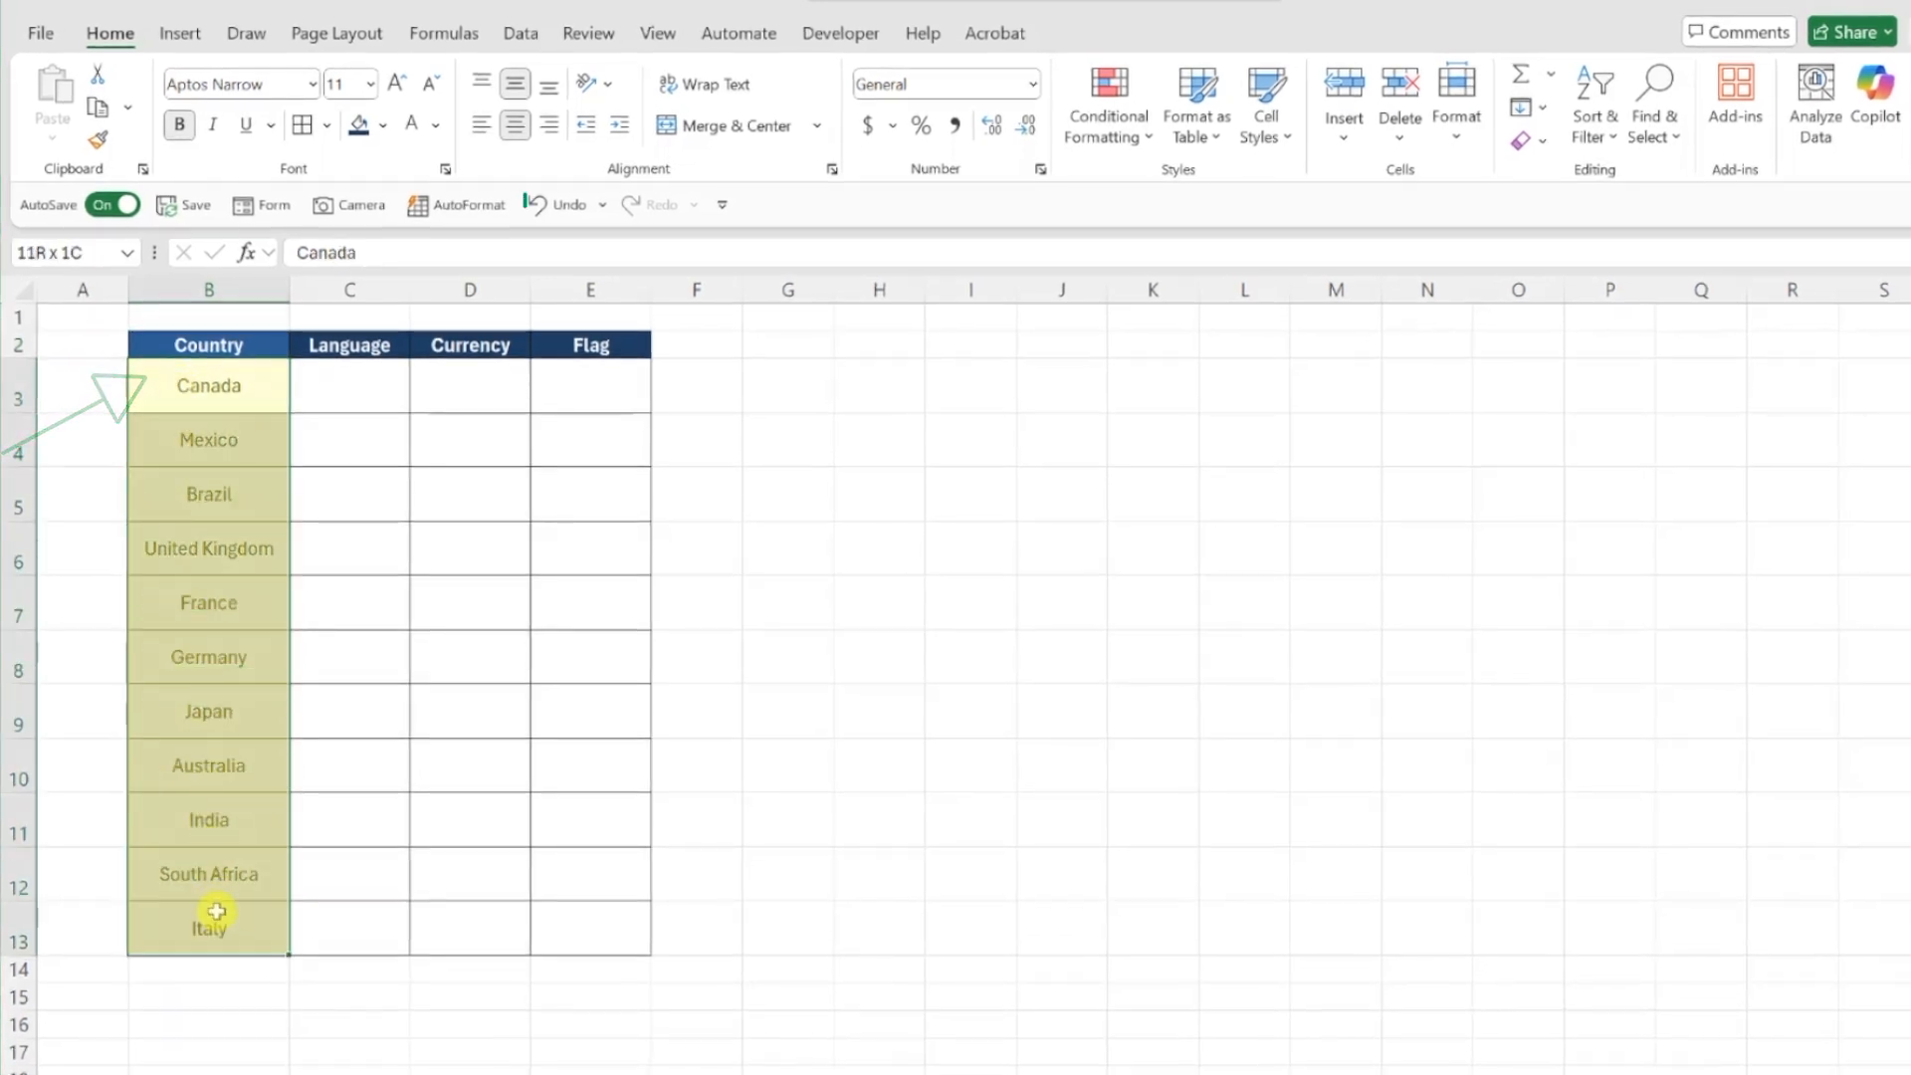
{"action": "left_click", "coordinate": [520, 34]}
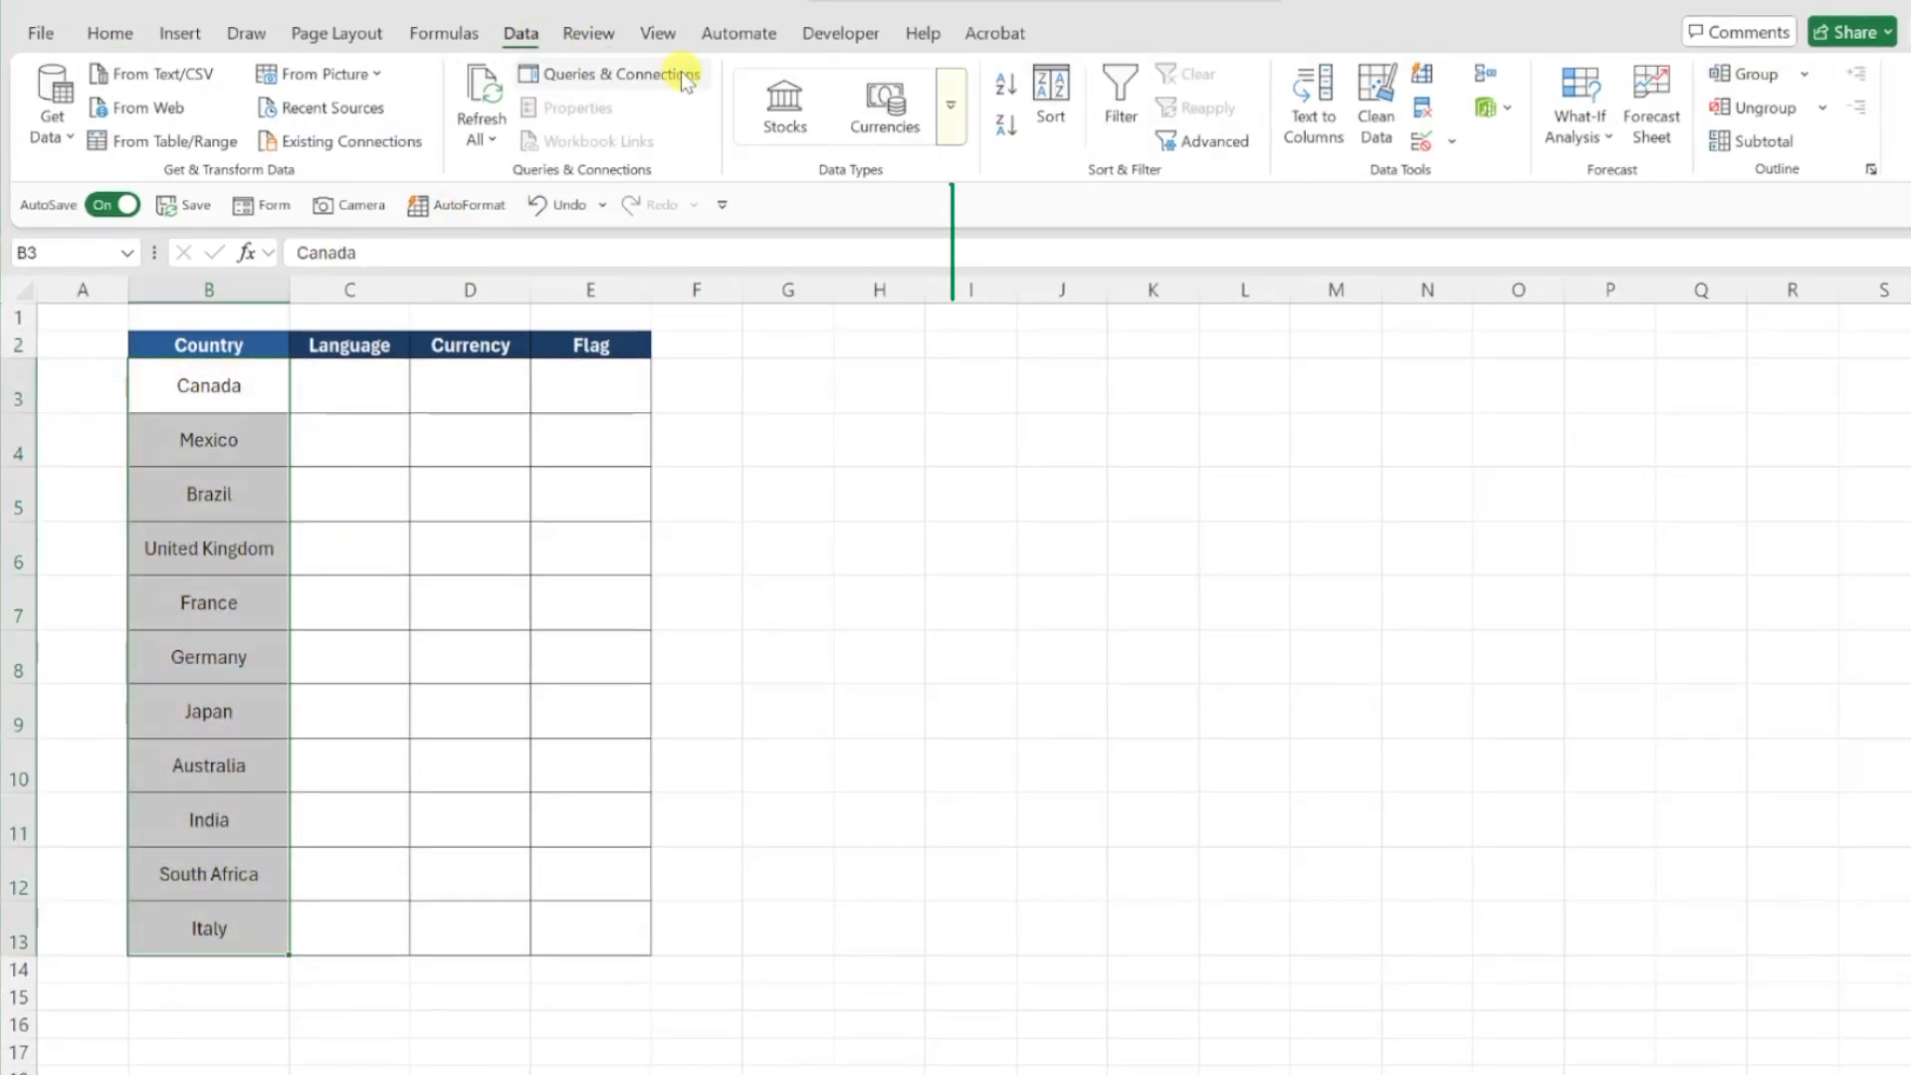
{"action": "left_click", "coordinate": [949, 106]}
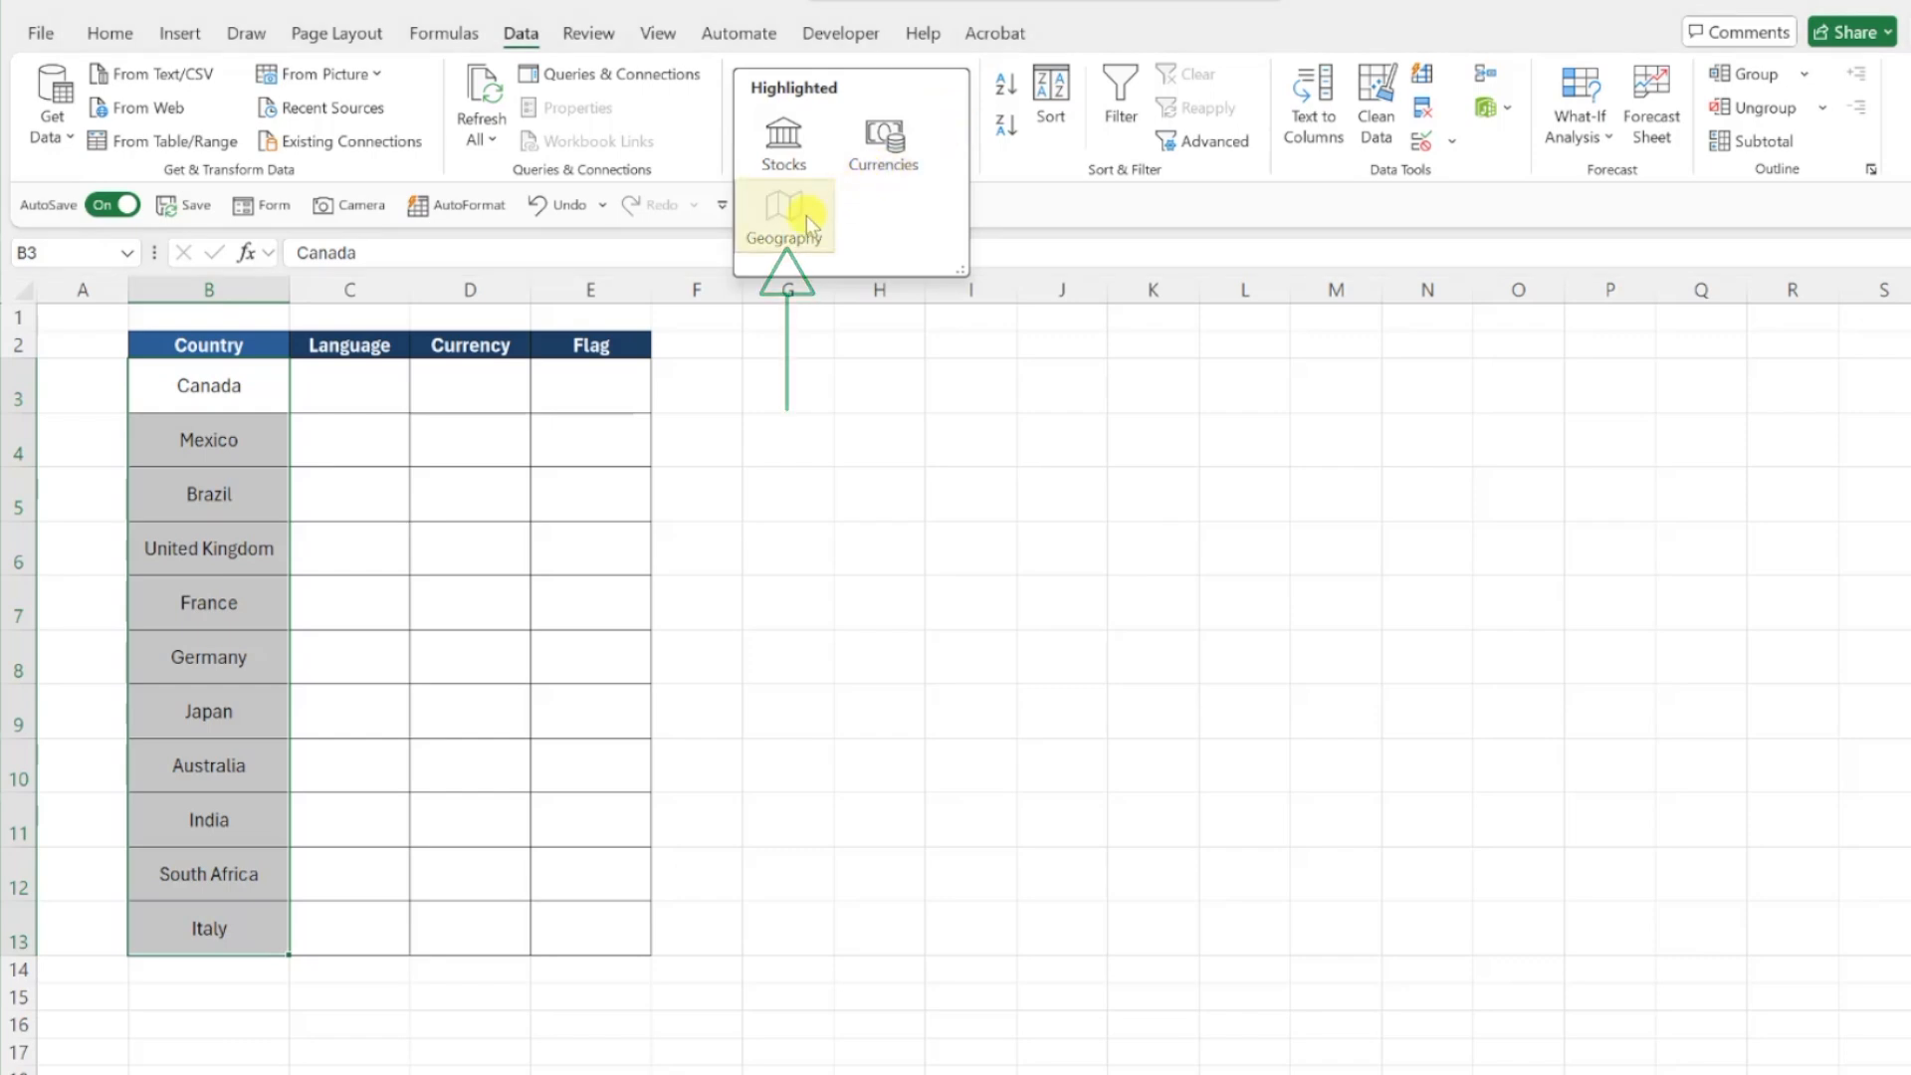
Convert the selected countries to the Geography data type
{"action": "left_click", "coordinate": [784, 221]}
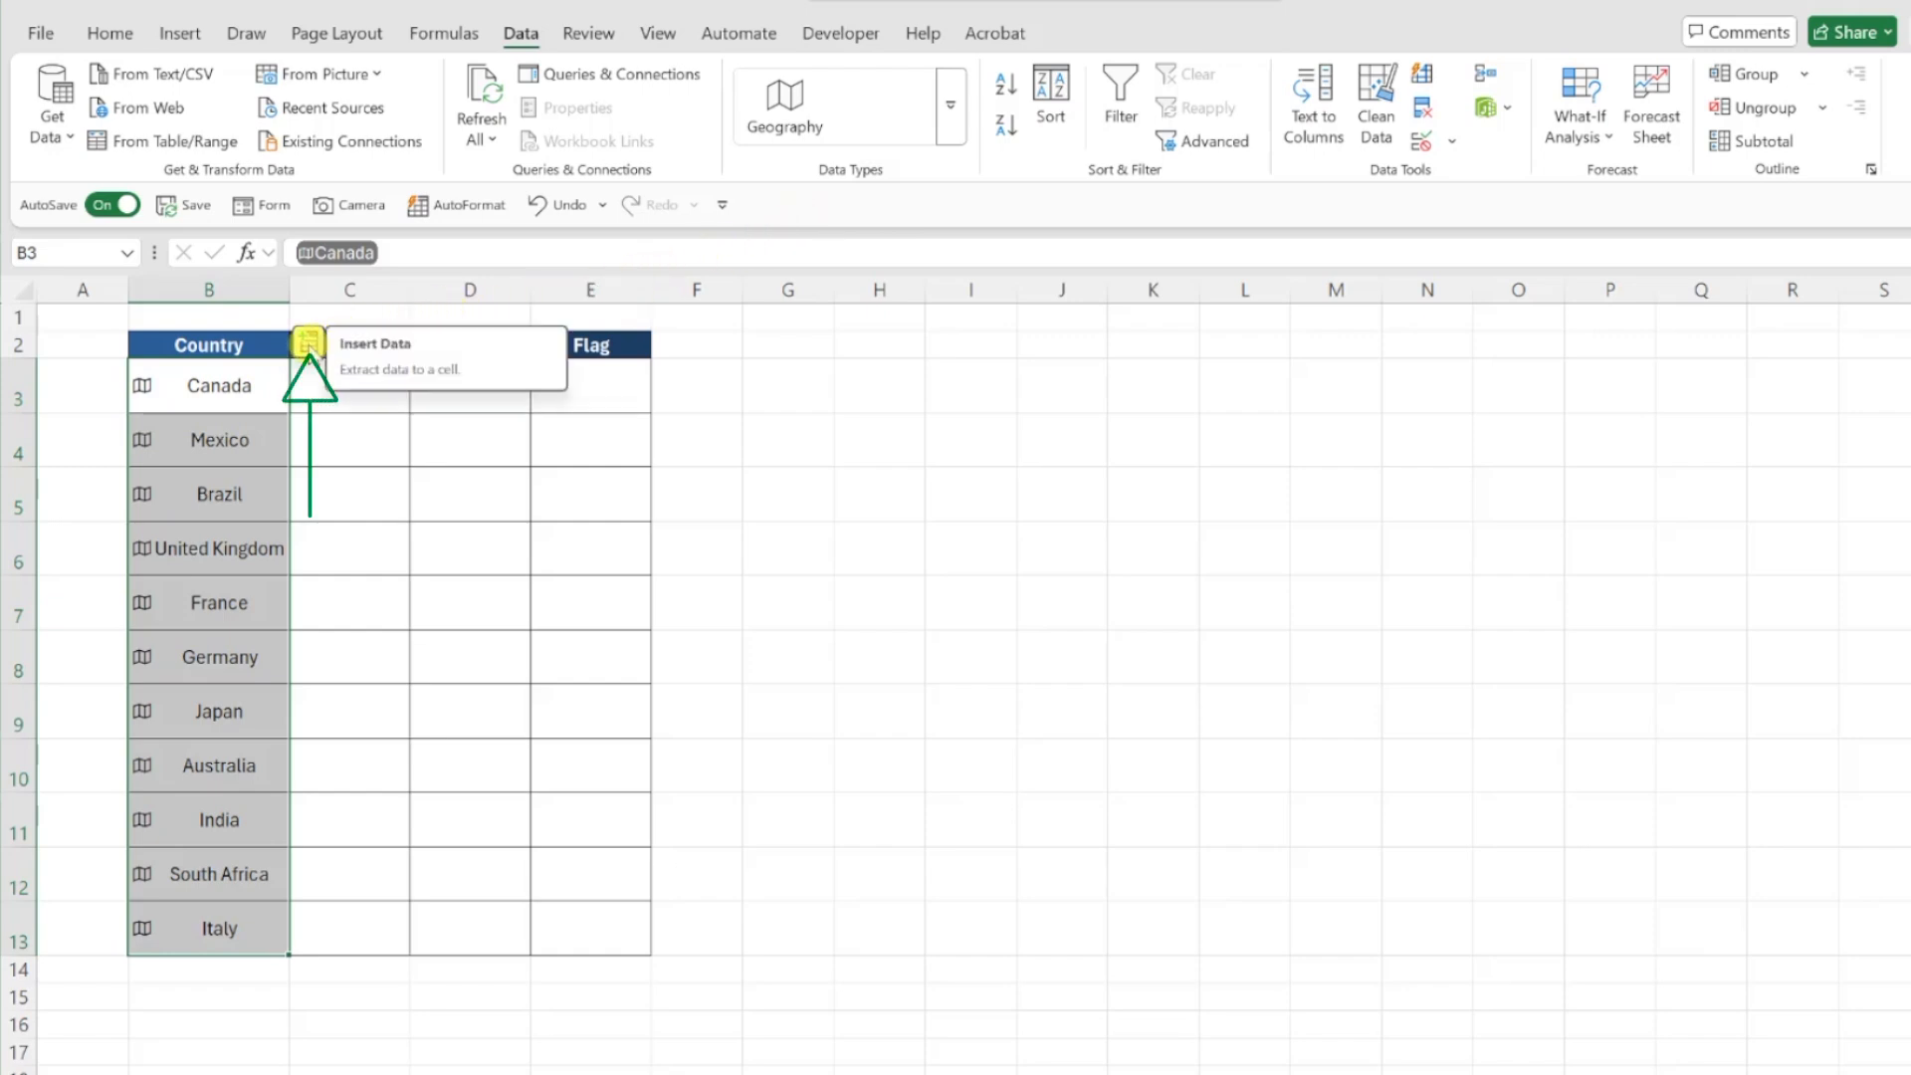
Insert each country's Official language from the Geography fields into the Language column
{"action": "left_click", "coordinate": [309, 342]}
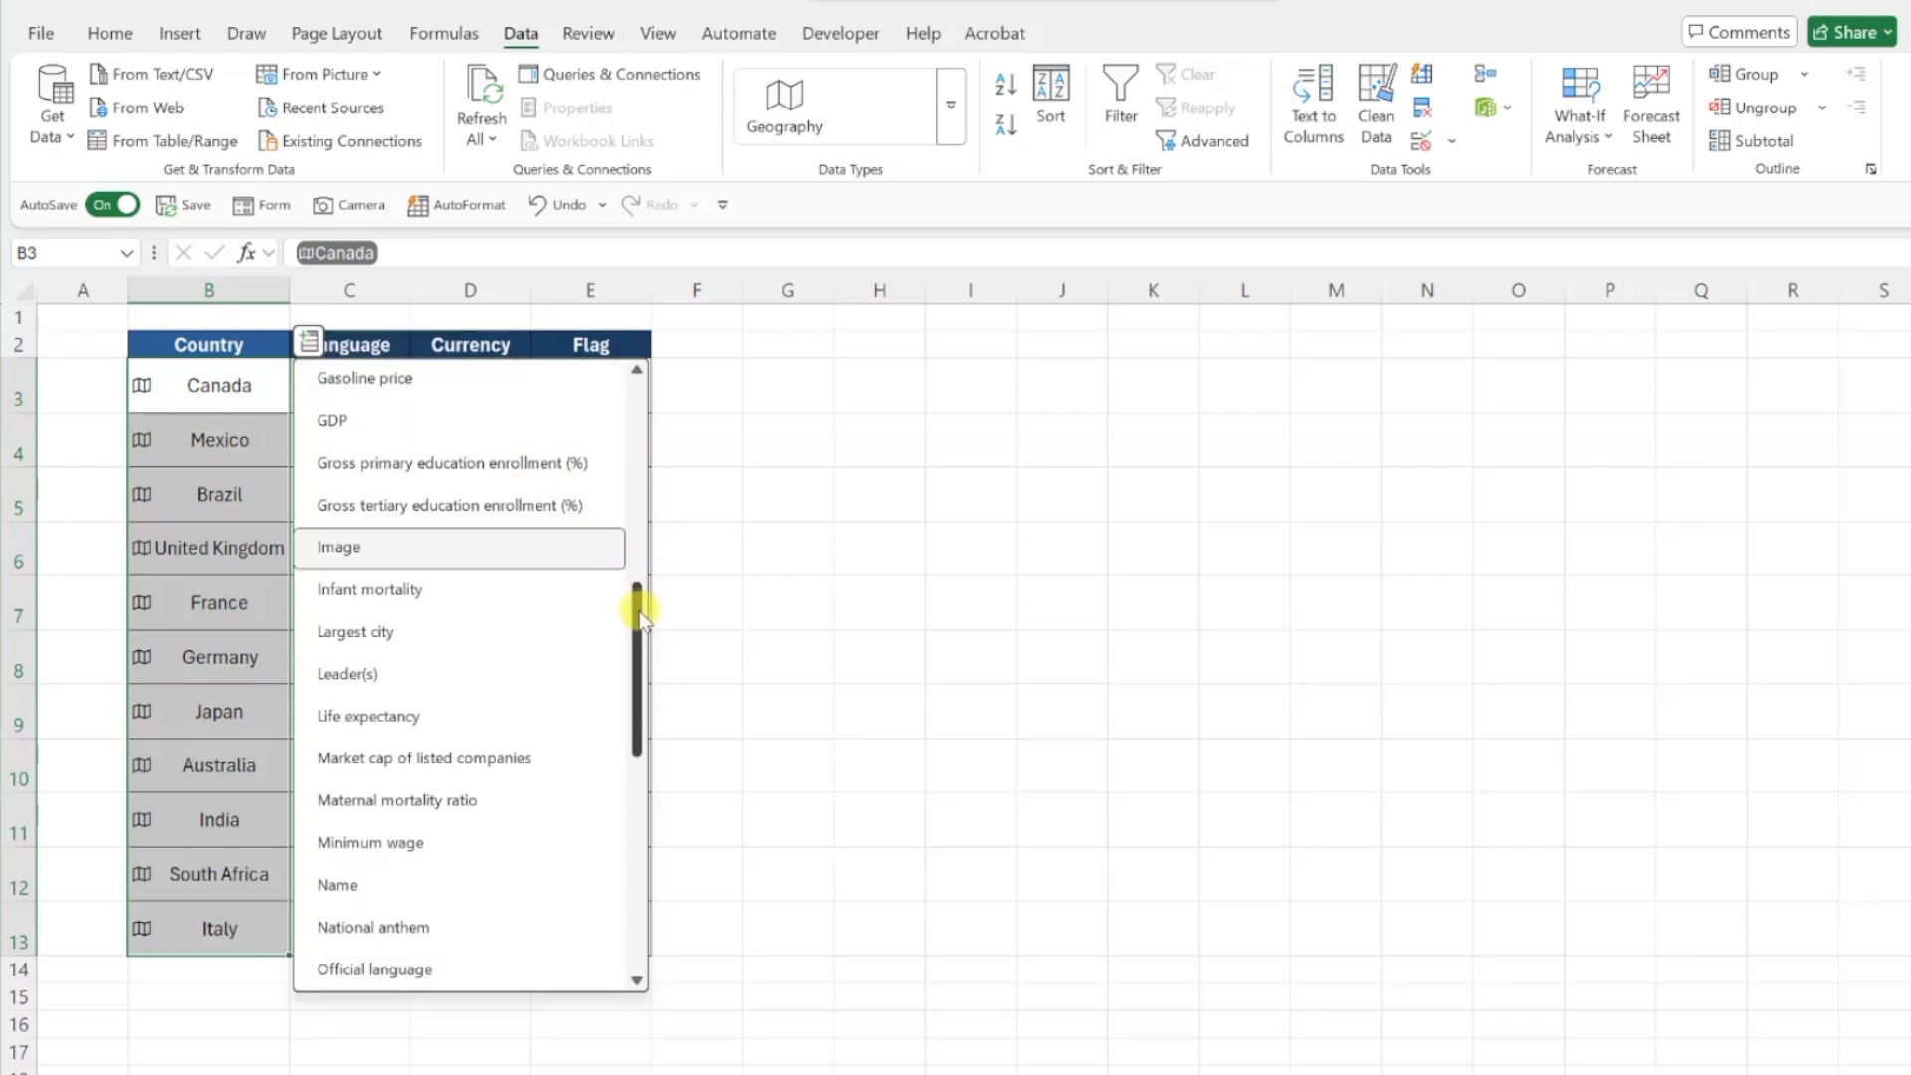
{"action": "scroll", "scroll_direction": "down", "scroll_amount": 3}
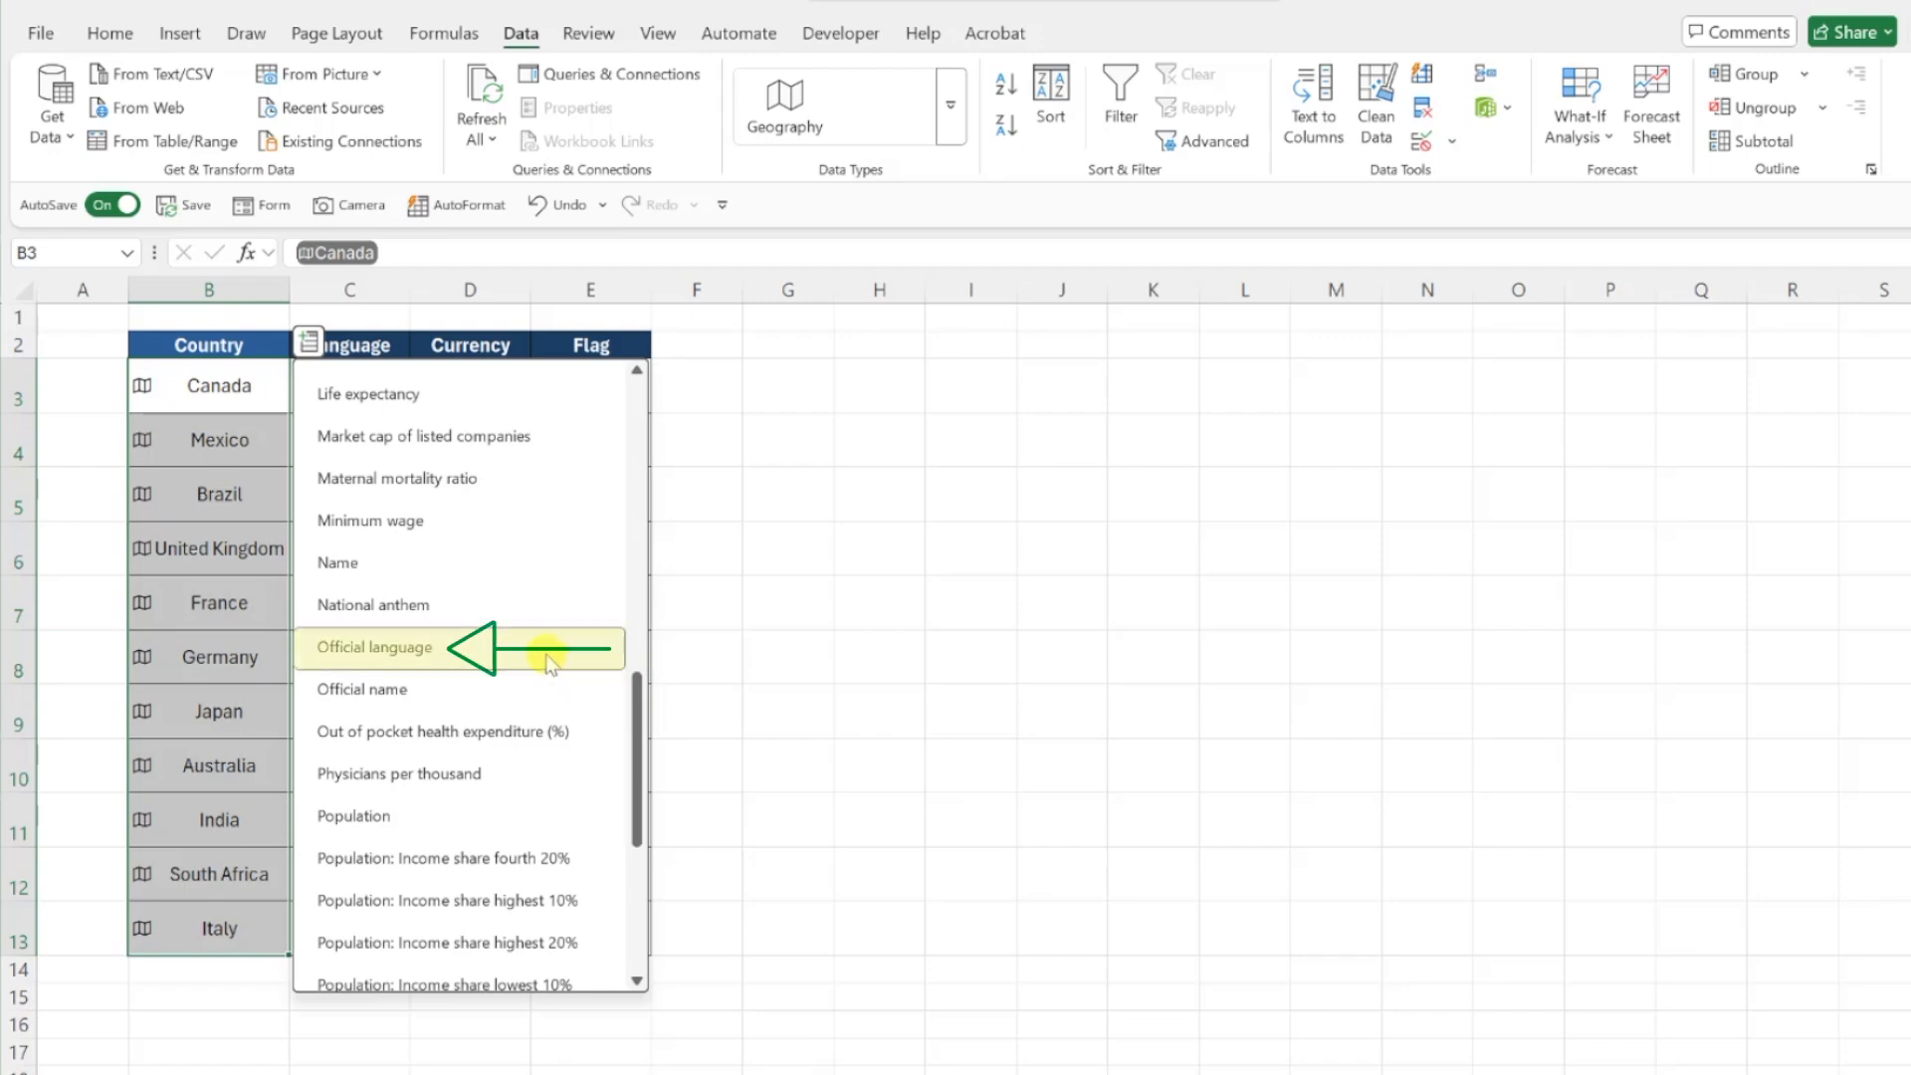
{"action": "left_click", "coordinate": [374, 647]}
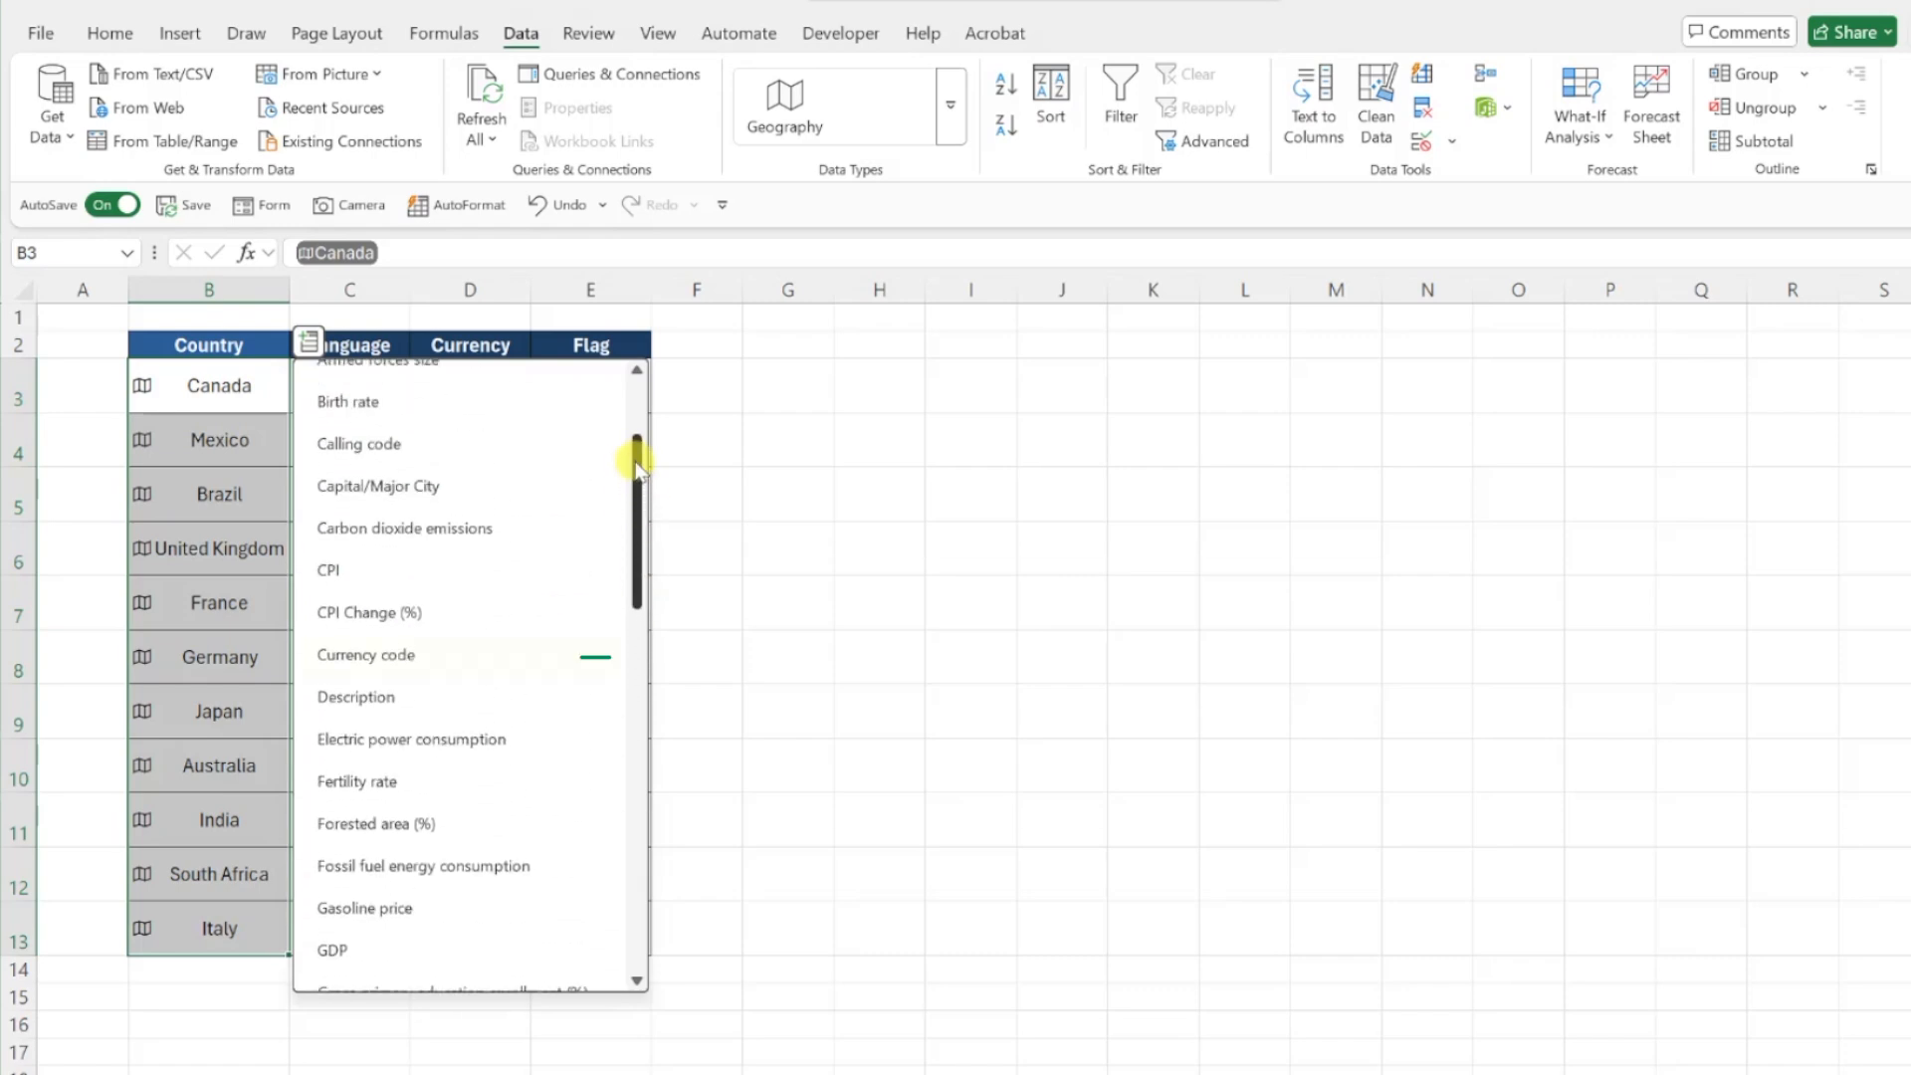
Insert each country's Currency code (CAD, MXN, ...) into the Currency column
{"action": "left_click", "coordinate": [366, 655]}
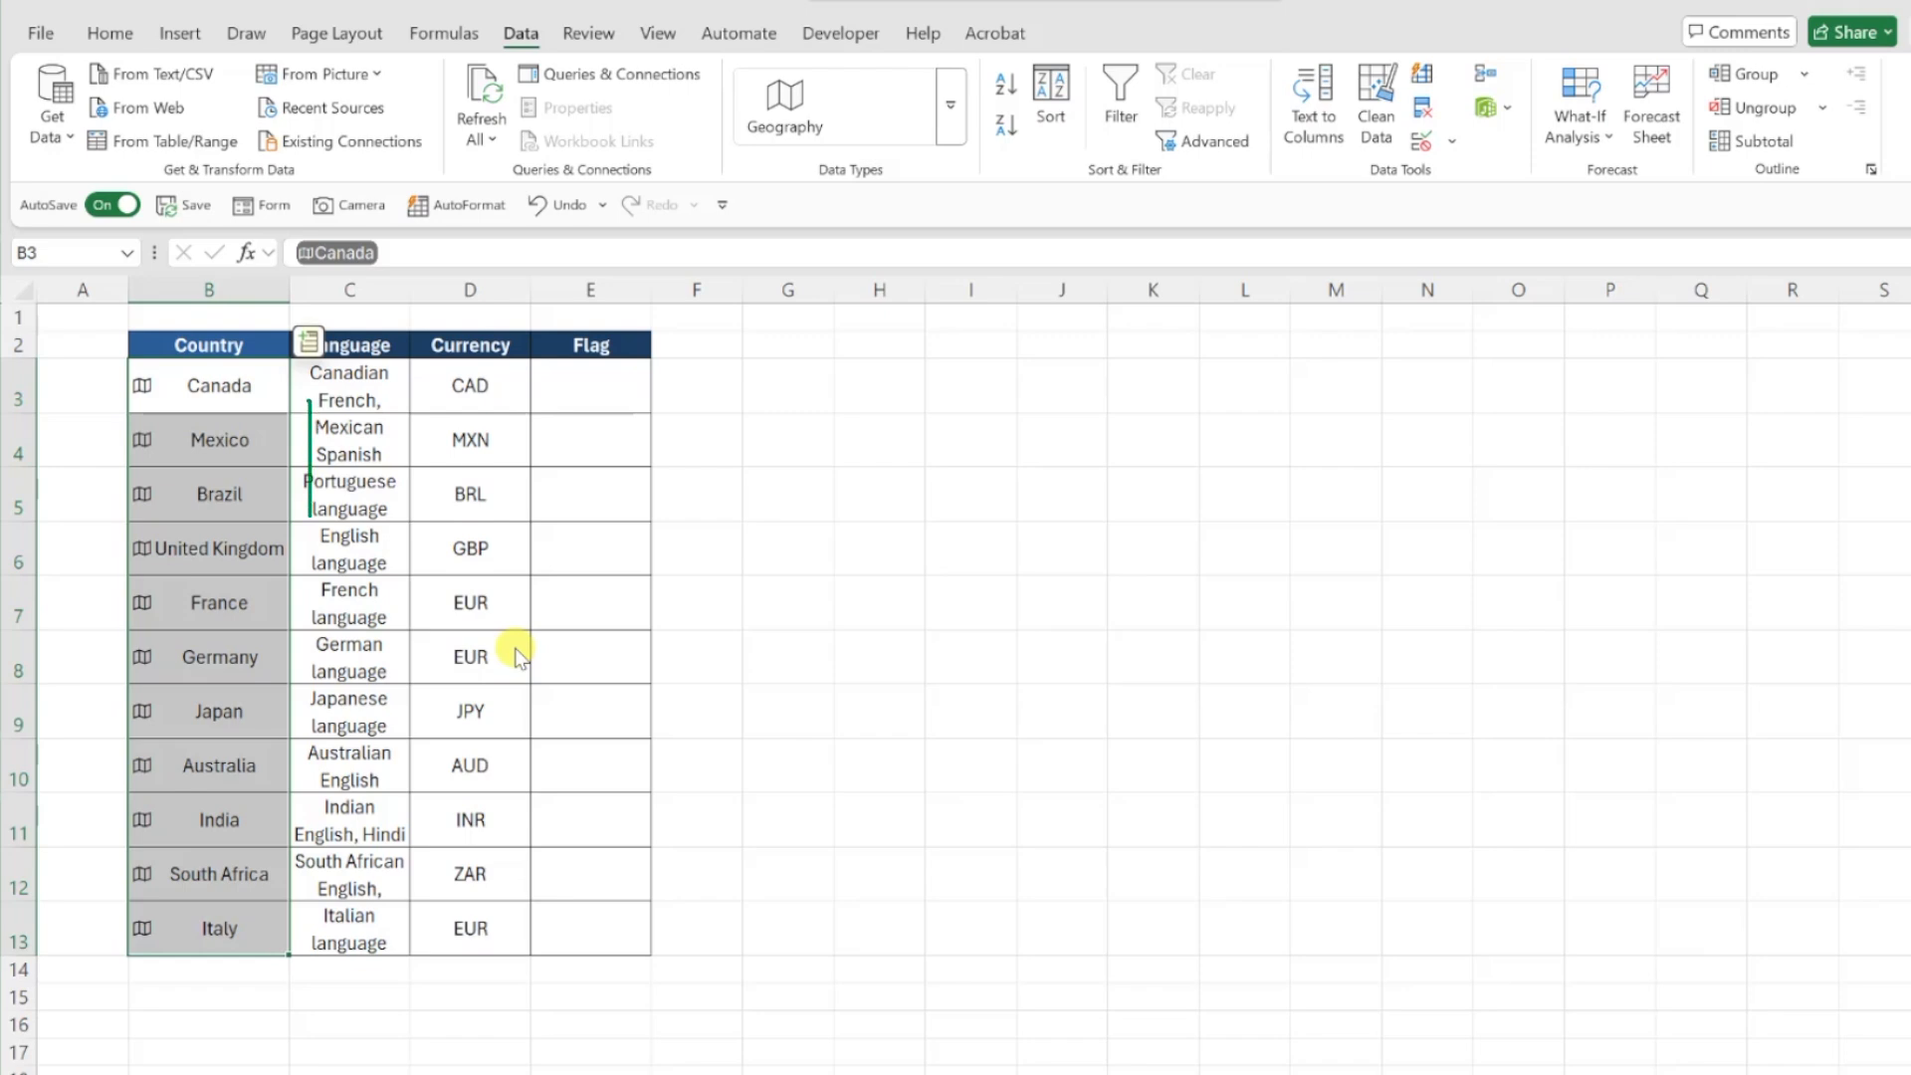
Browse the Insert Data field list toward the Image field for the Flag column
{"action": "left_click", "coordinate": [309, 344]}
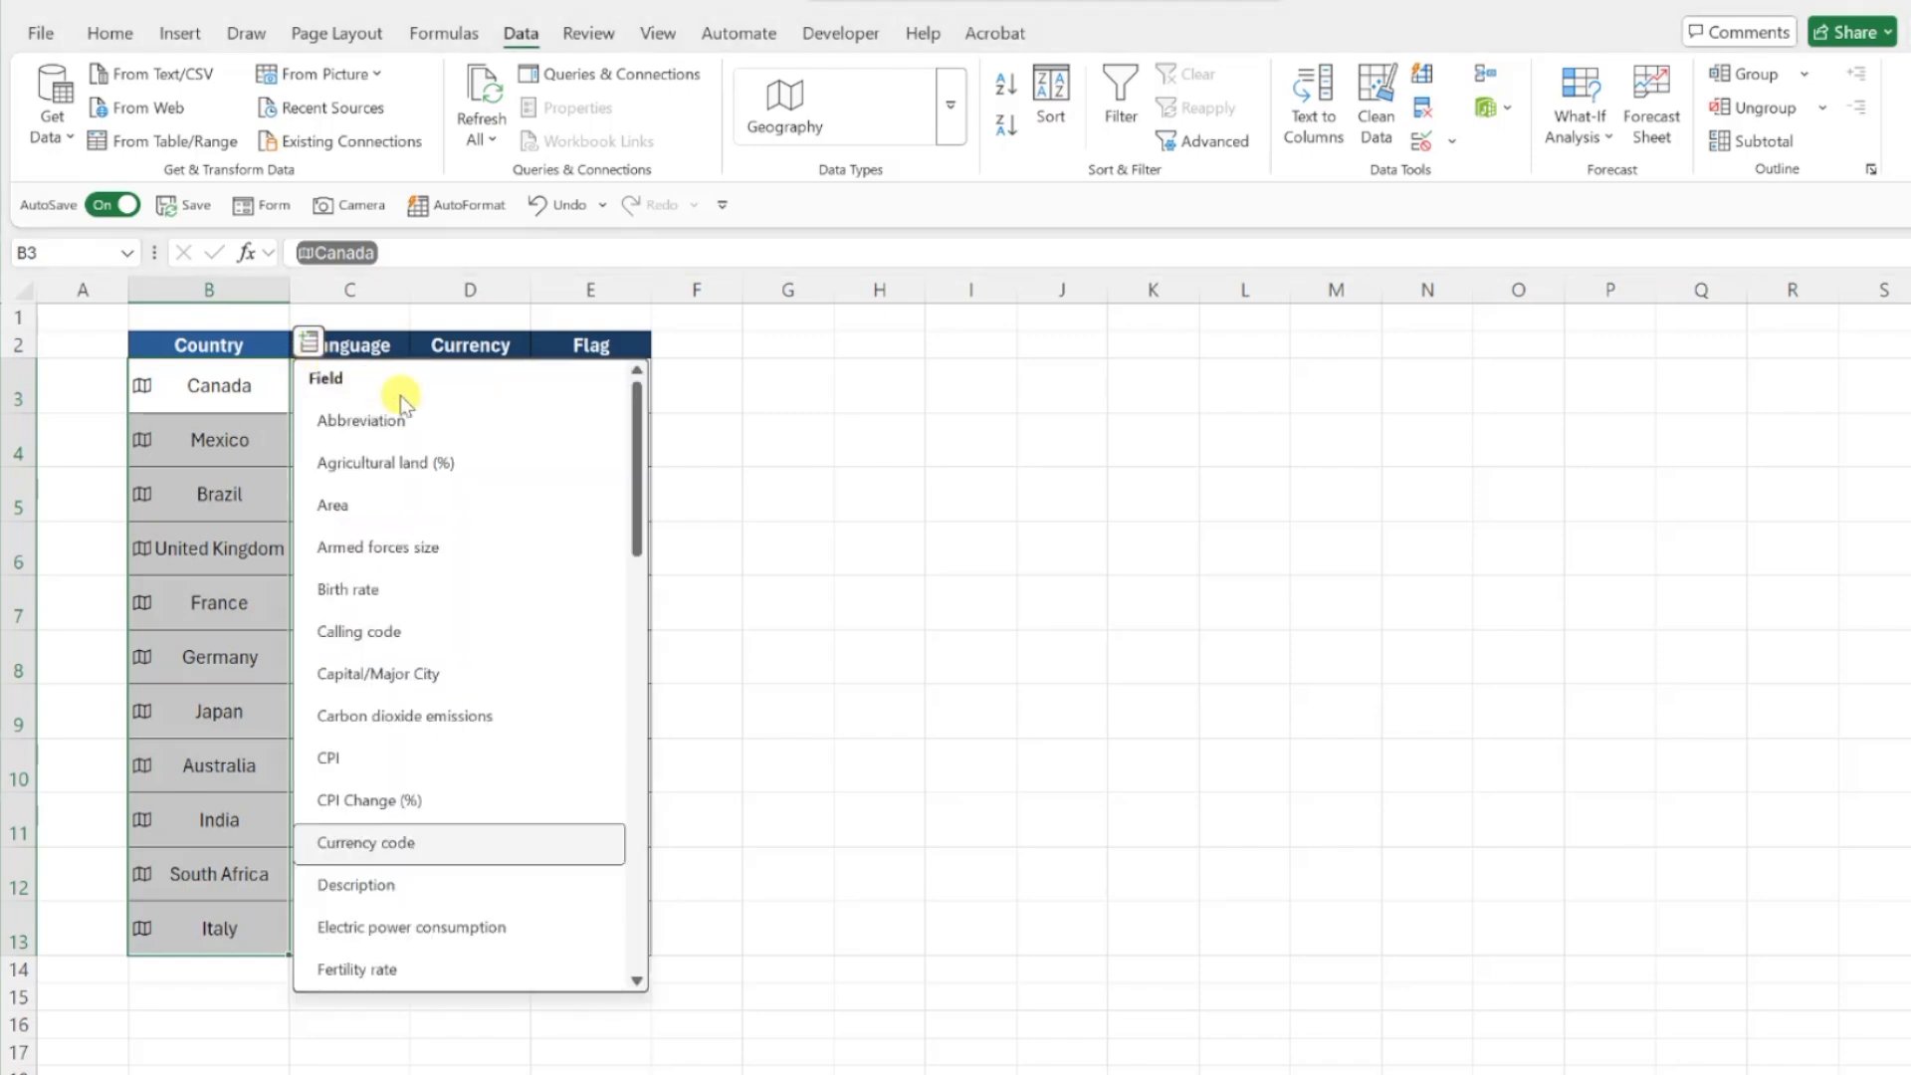
{"action": "scroll", "scroll_direction": "down", "scroll_amount": 3}
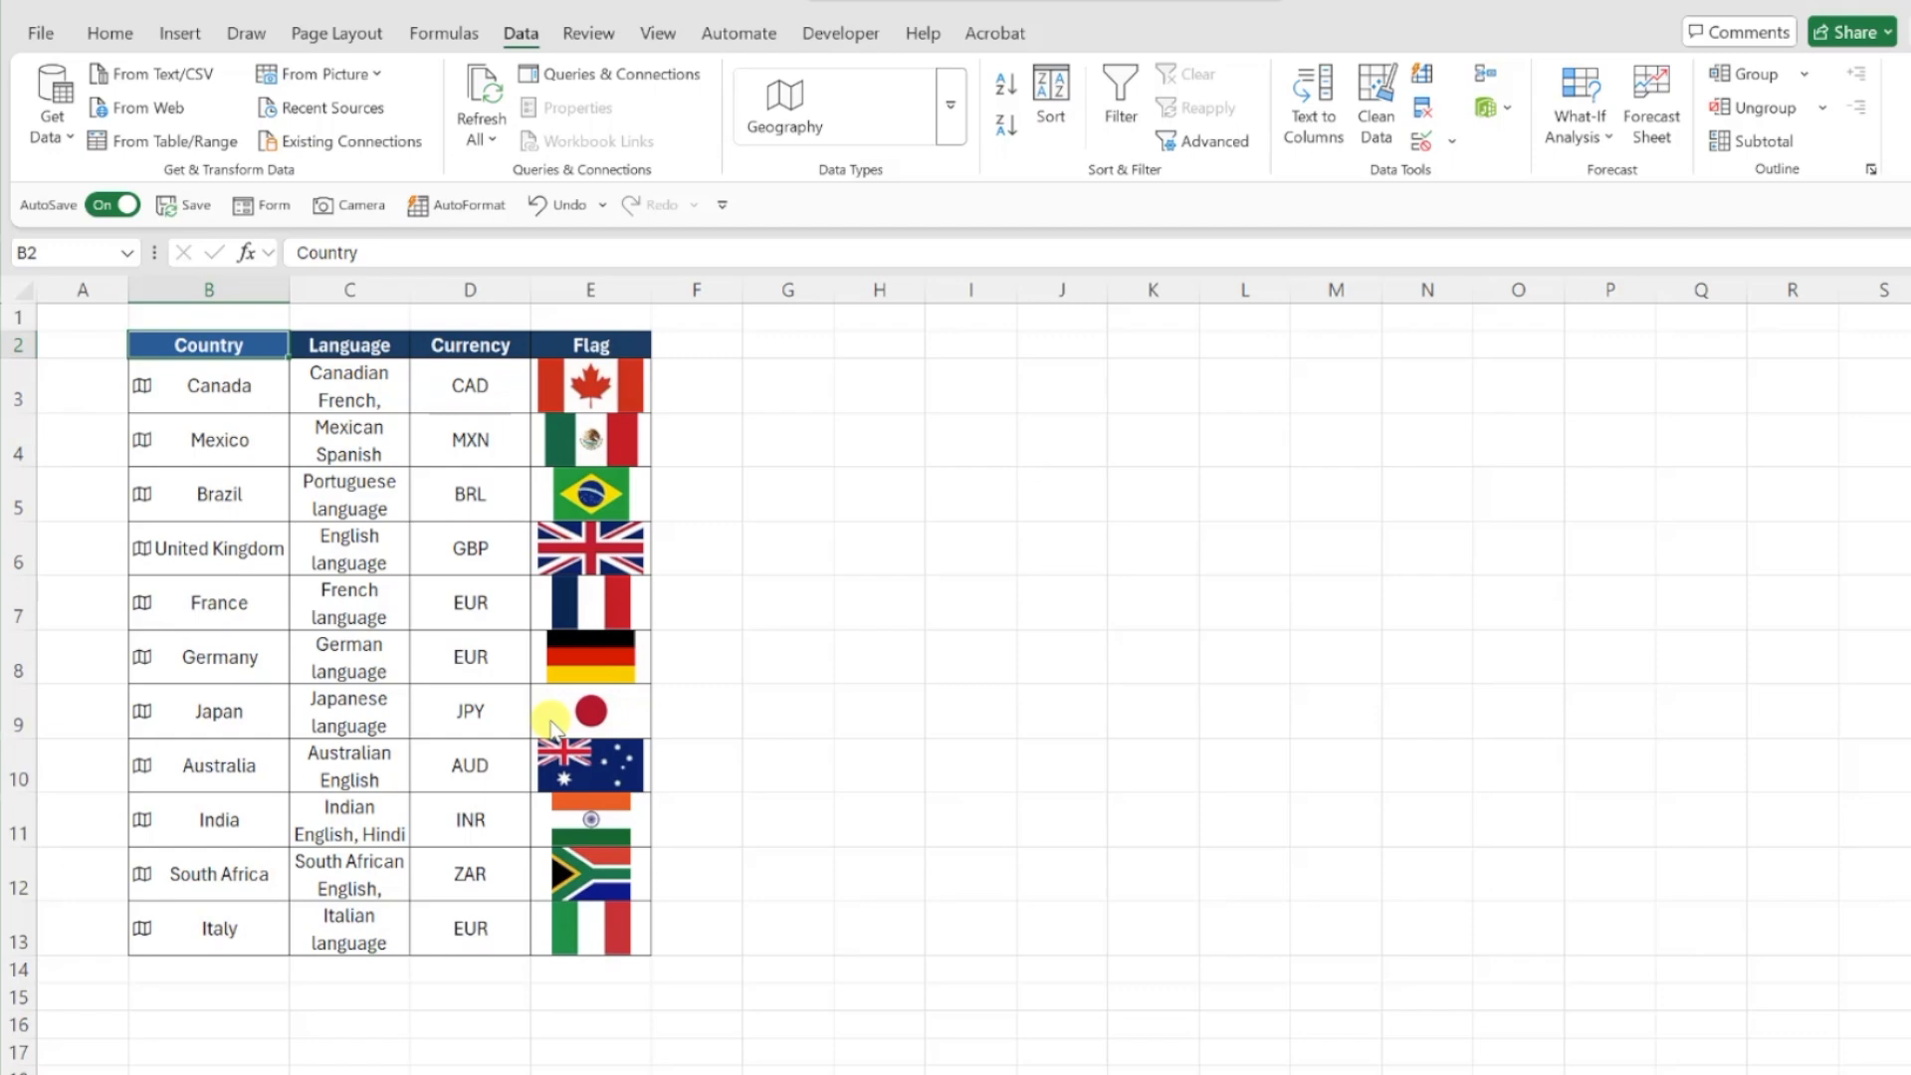
{"action": "left_click", "coordinate": [107, 33]}
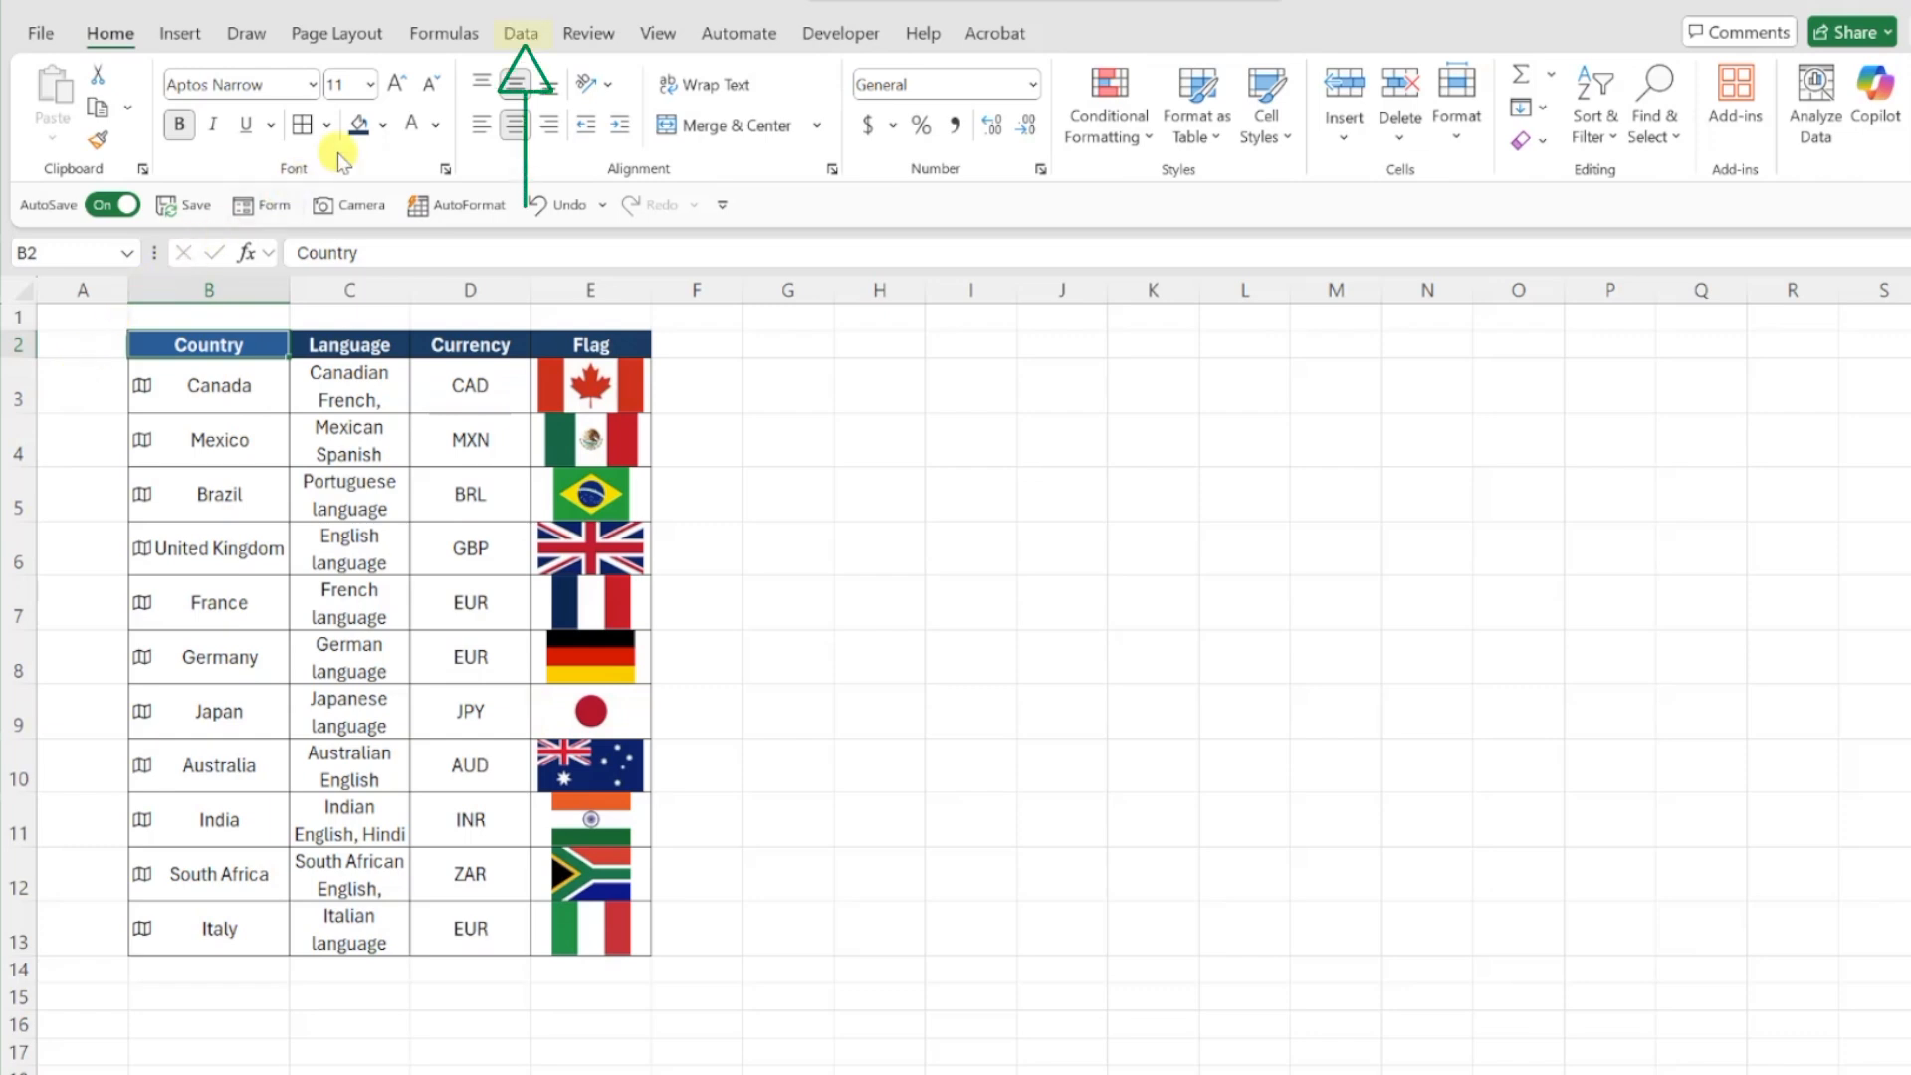
{"action": "left_click", "coordinate": [520, 34]}
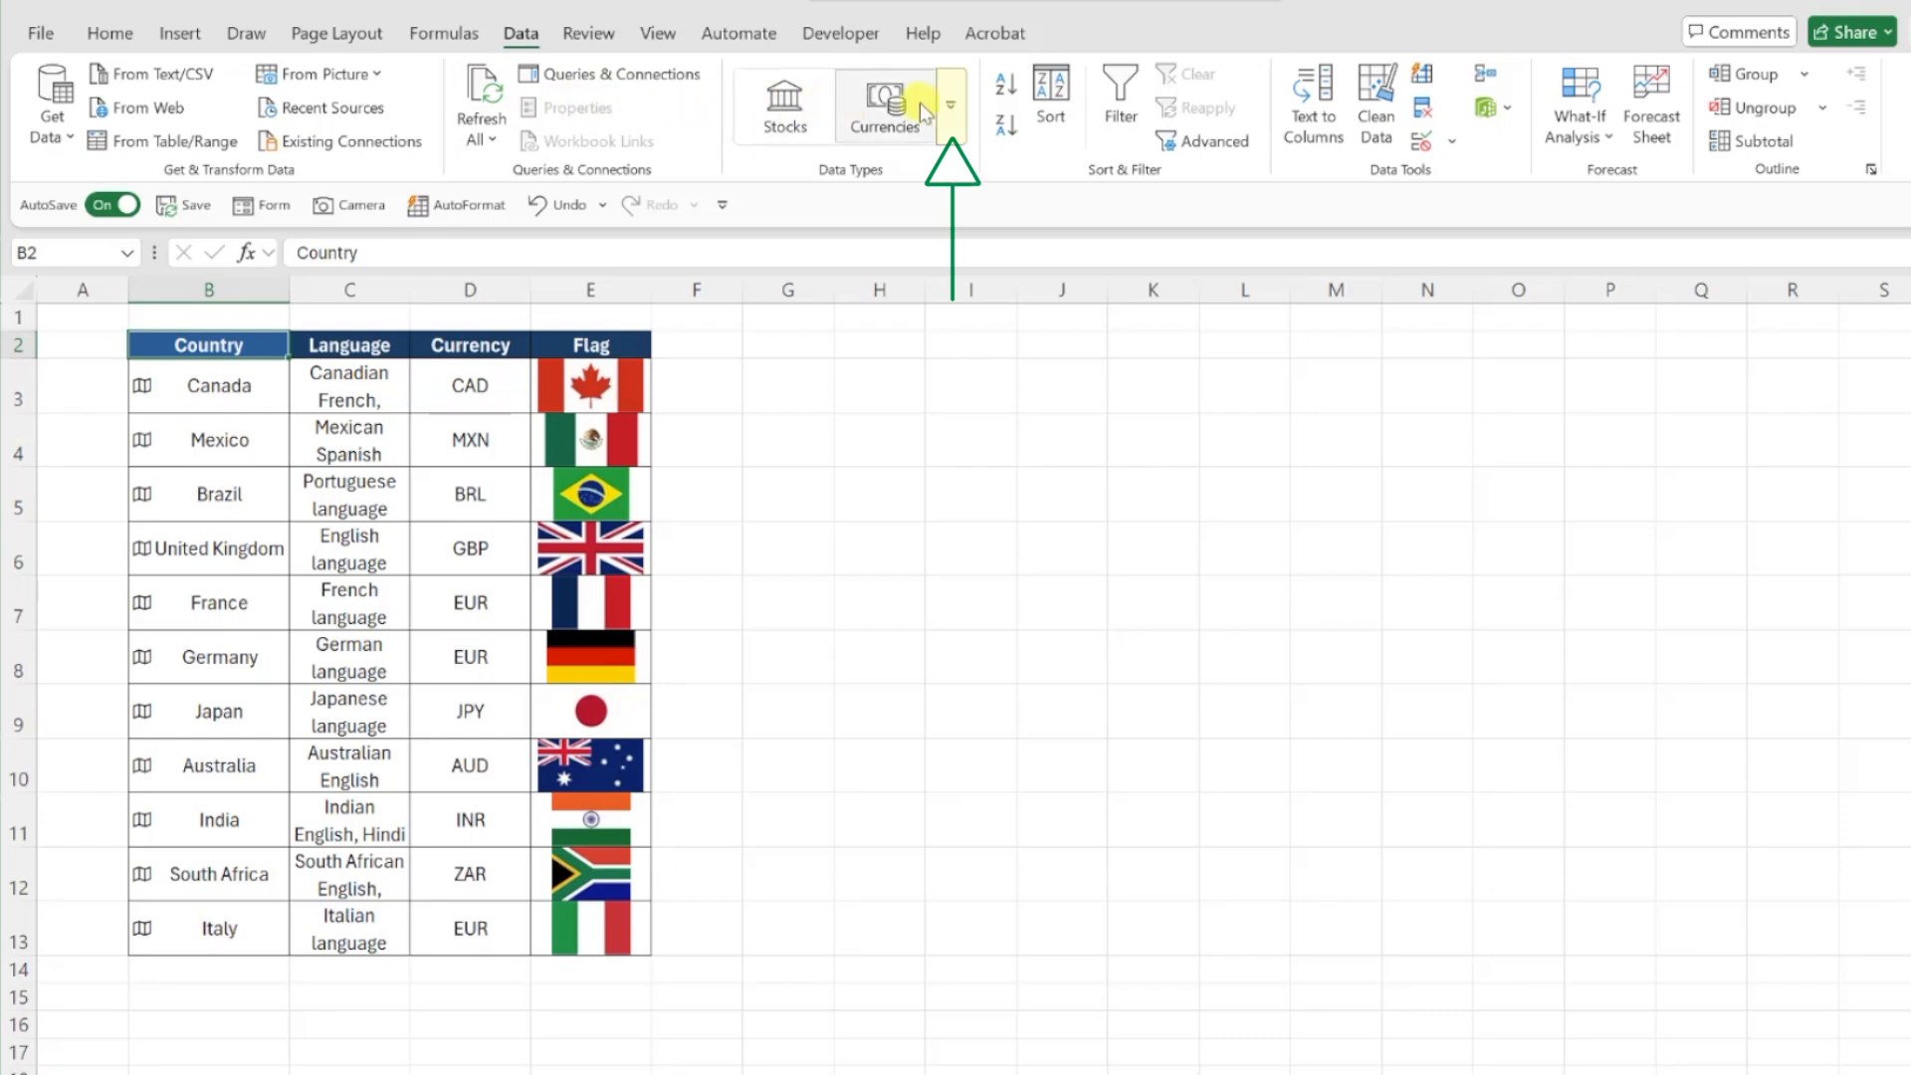
Expand the Data Types gallery again to show Stocks, Currencies and Geography
{"action": "left_click", "coordinate": [949, 104]}
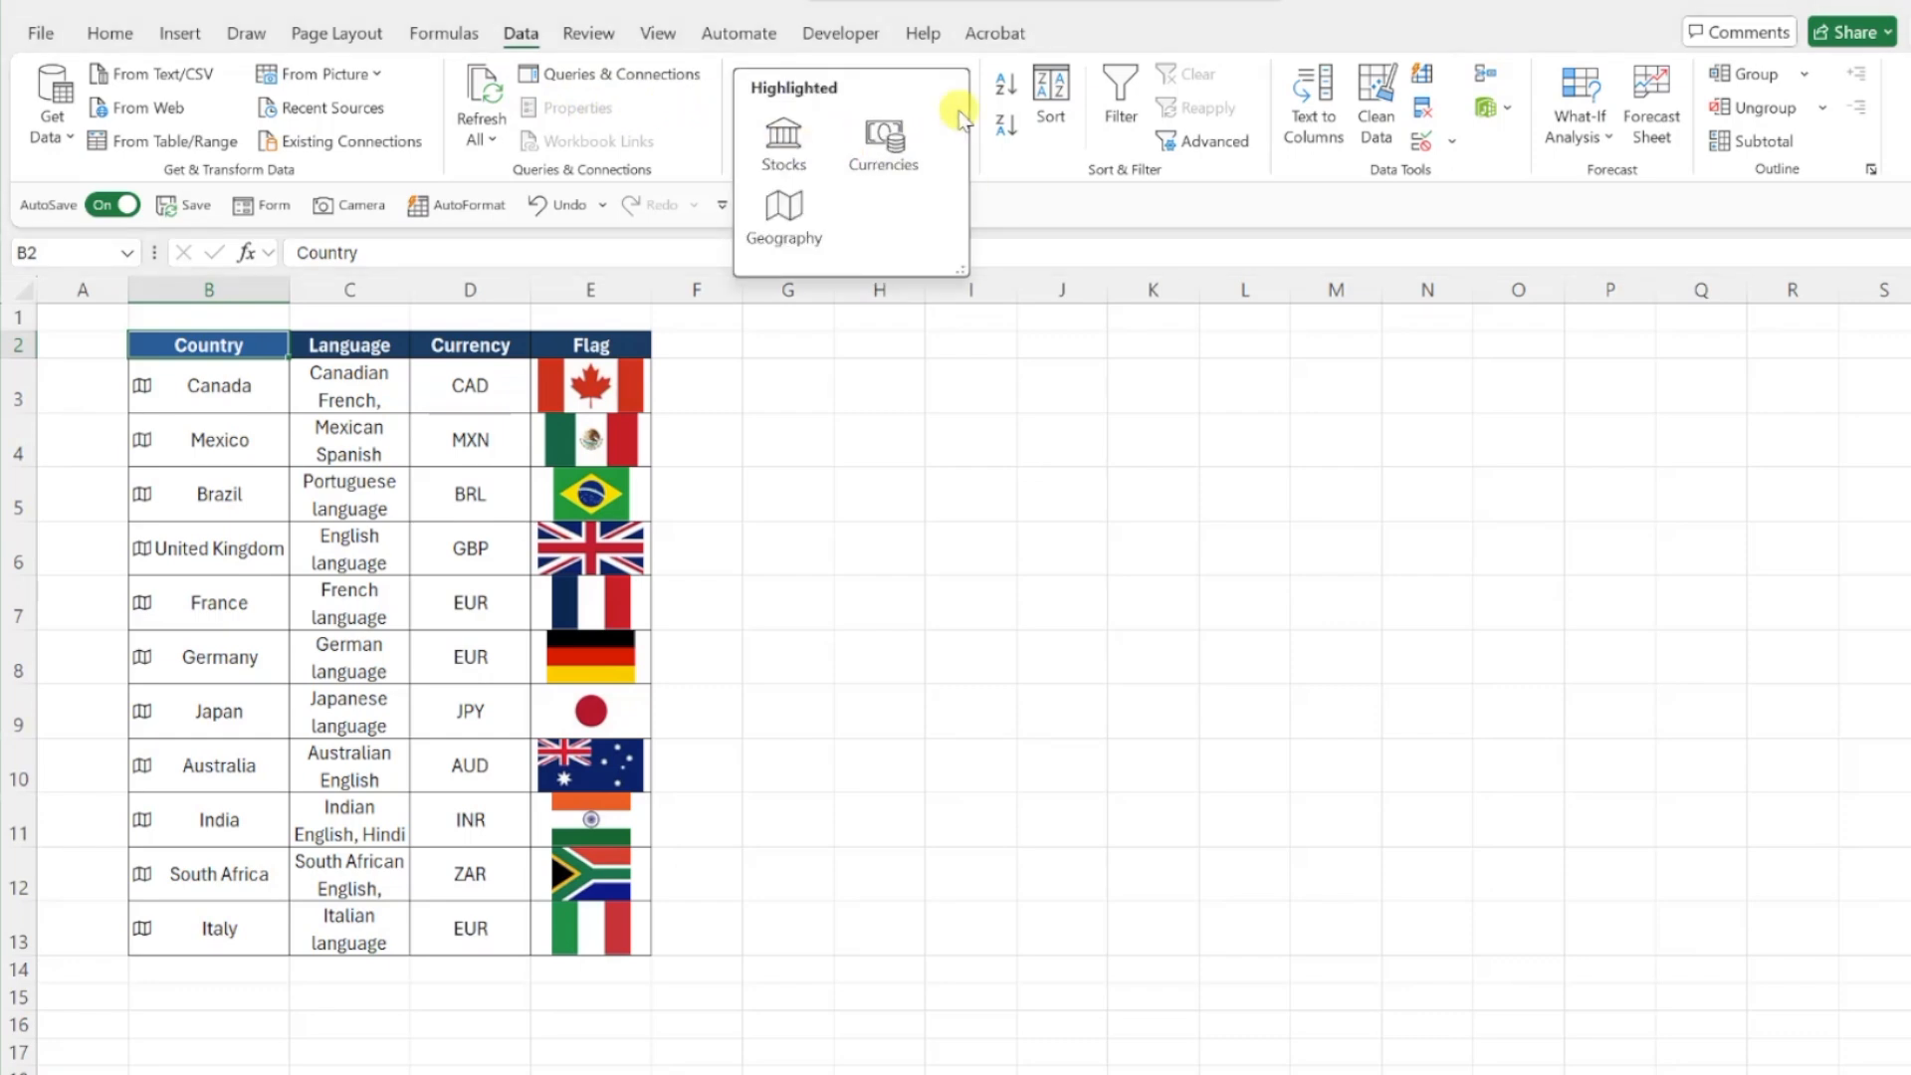
{"action": "mouse_move", "coordinate": [882, 143]}
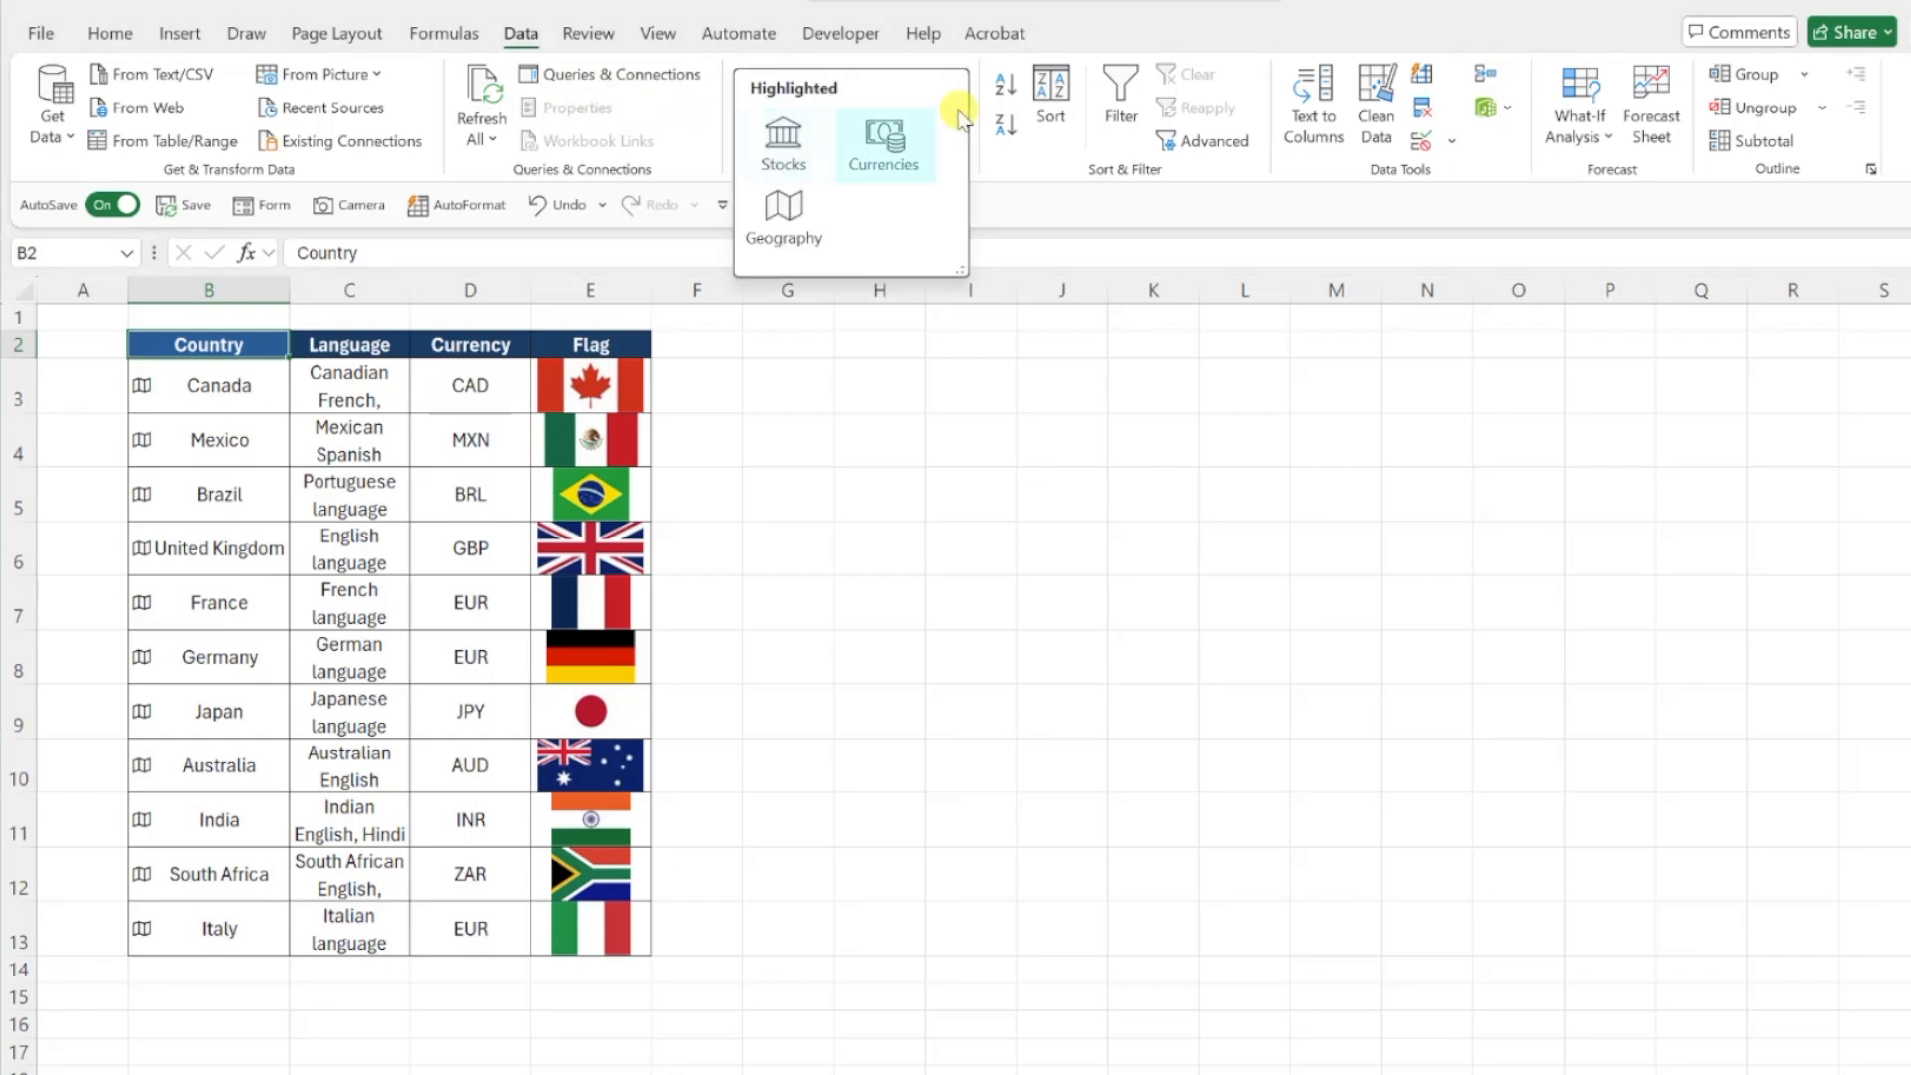
{"action": "mouse_move", "coordinate": [881, 143]}
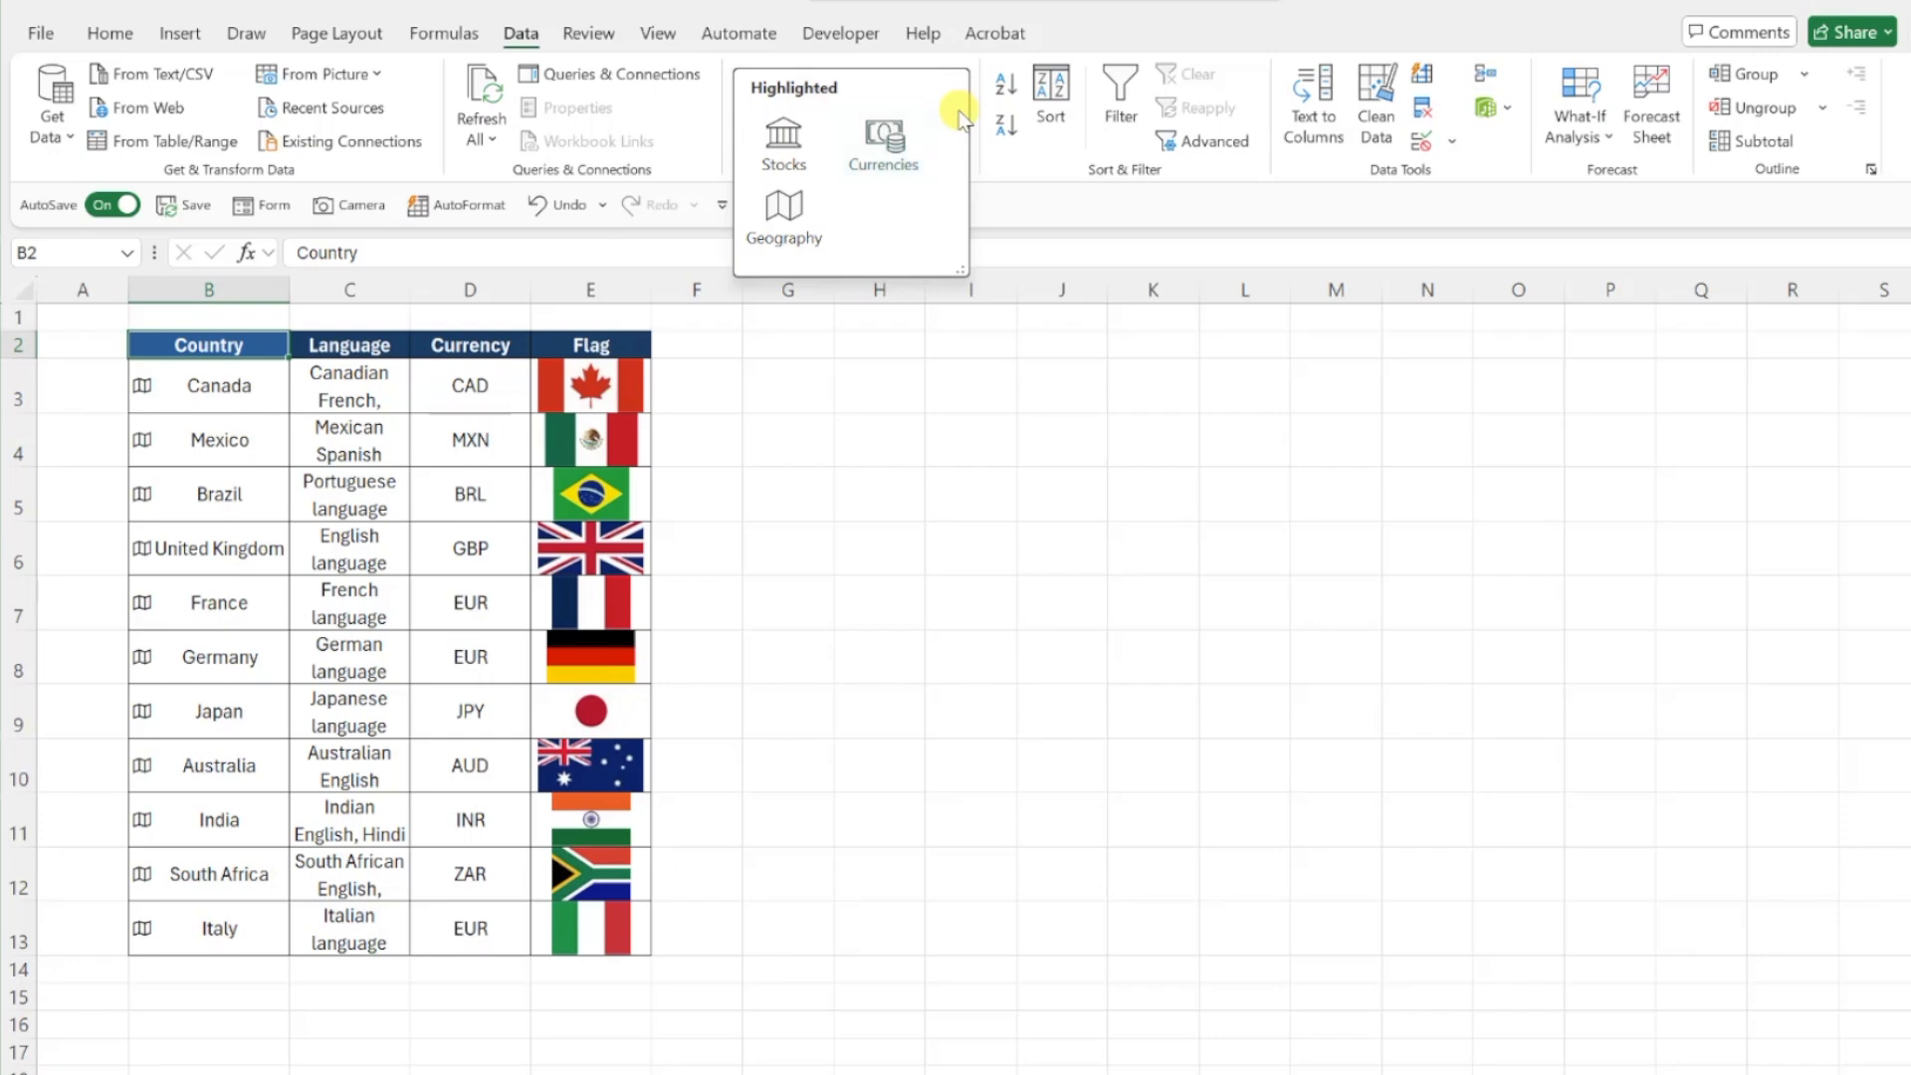
{"action": "mouse_move", "coordinate": [1897, 46]}
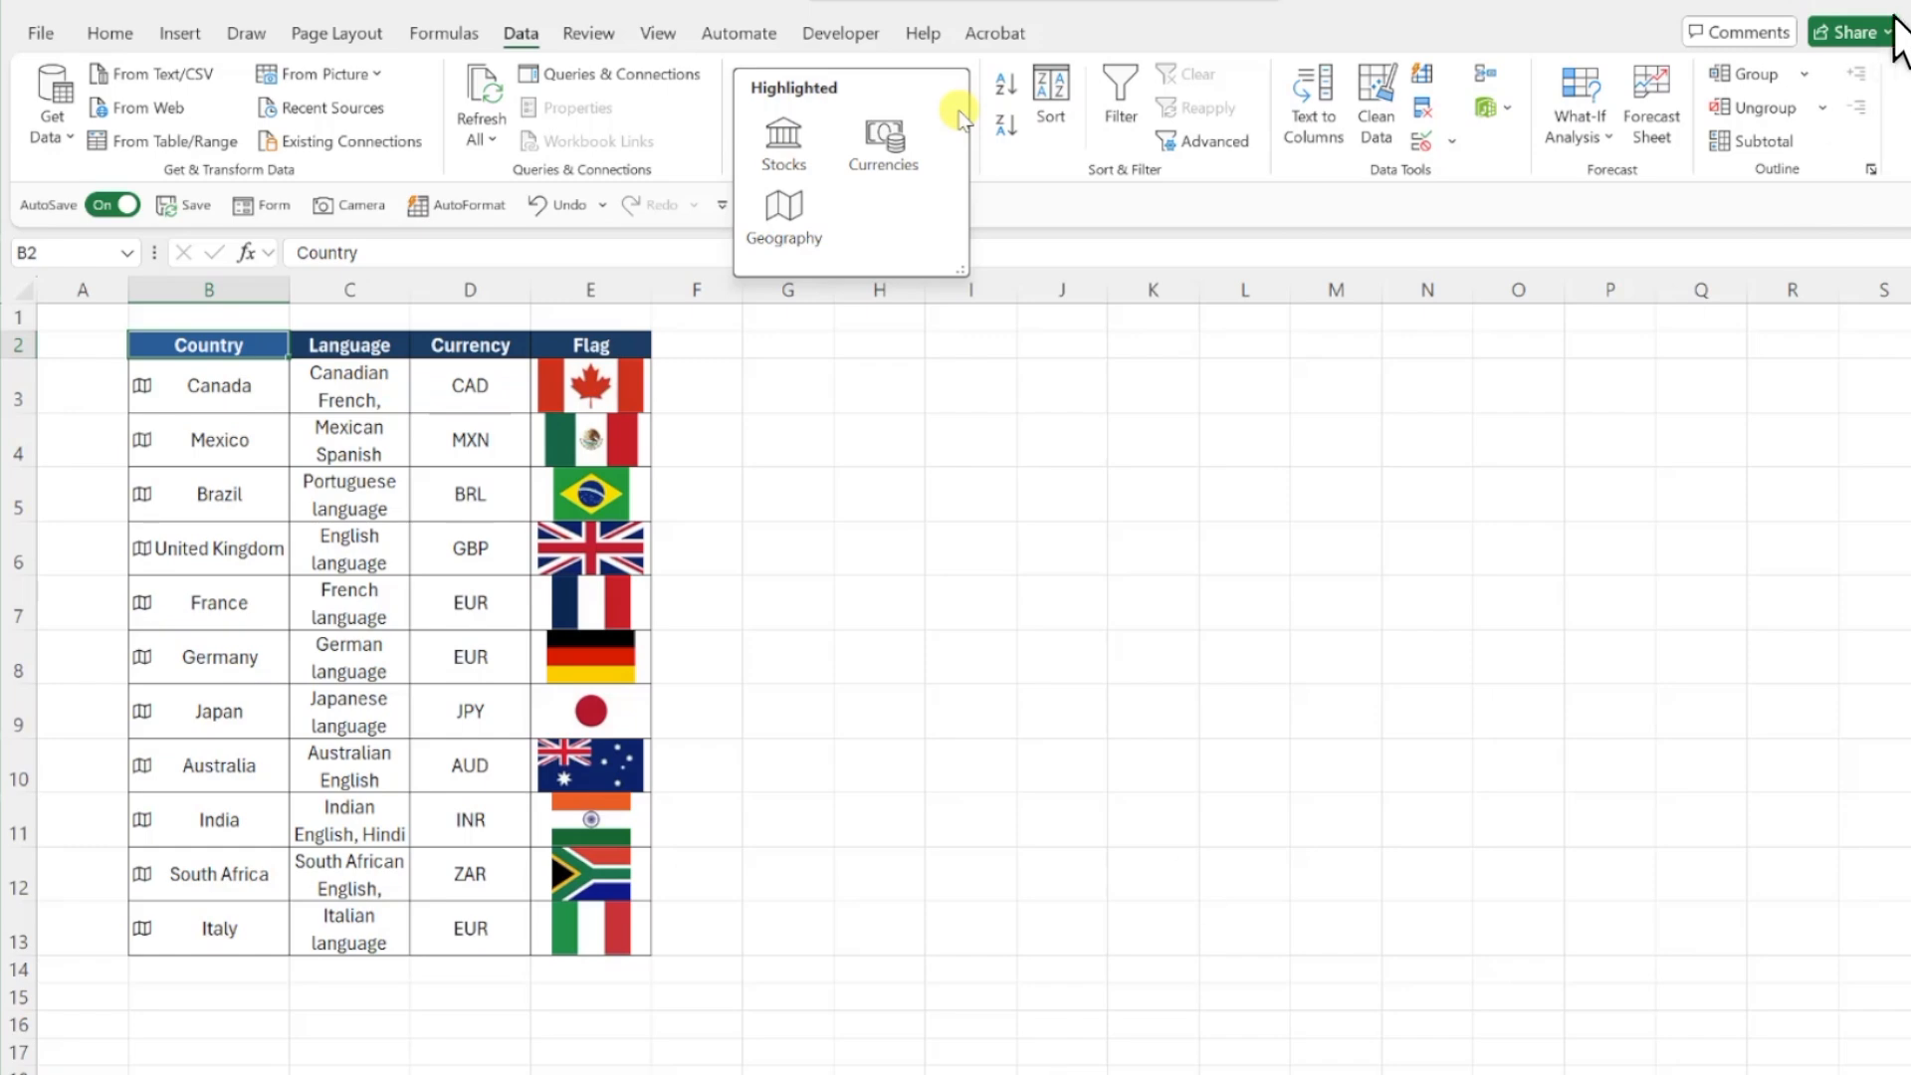